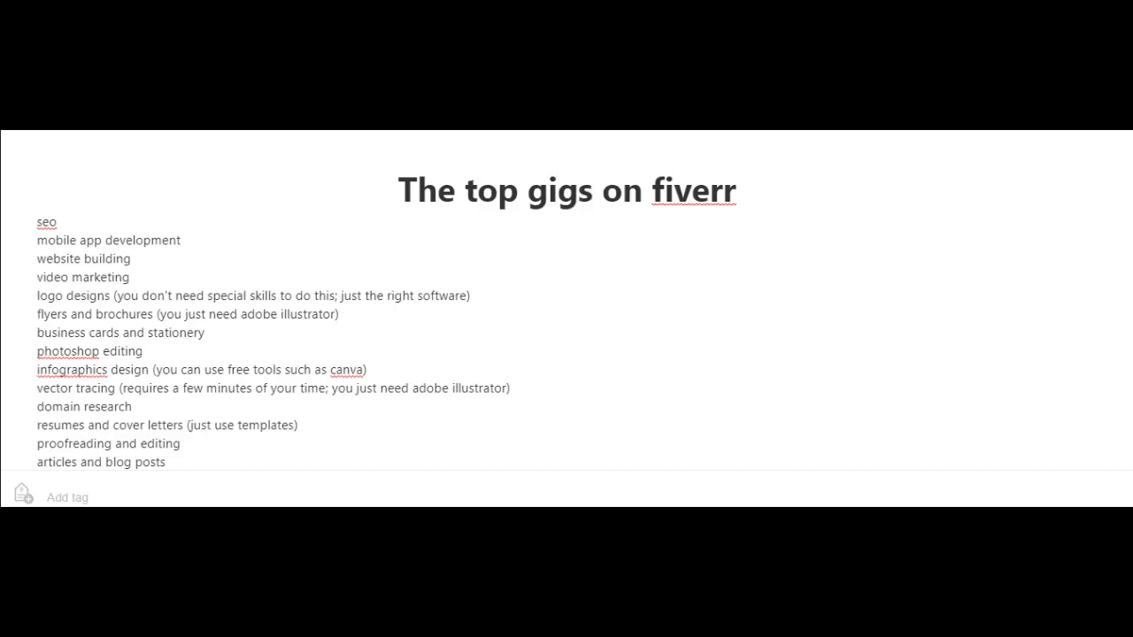
scroll("down", 3)
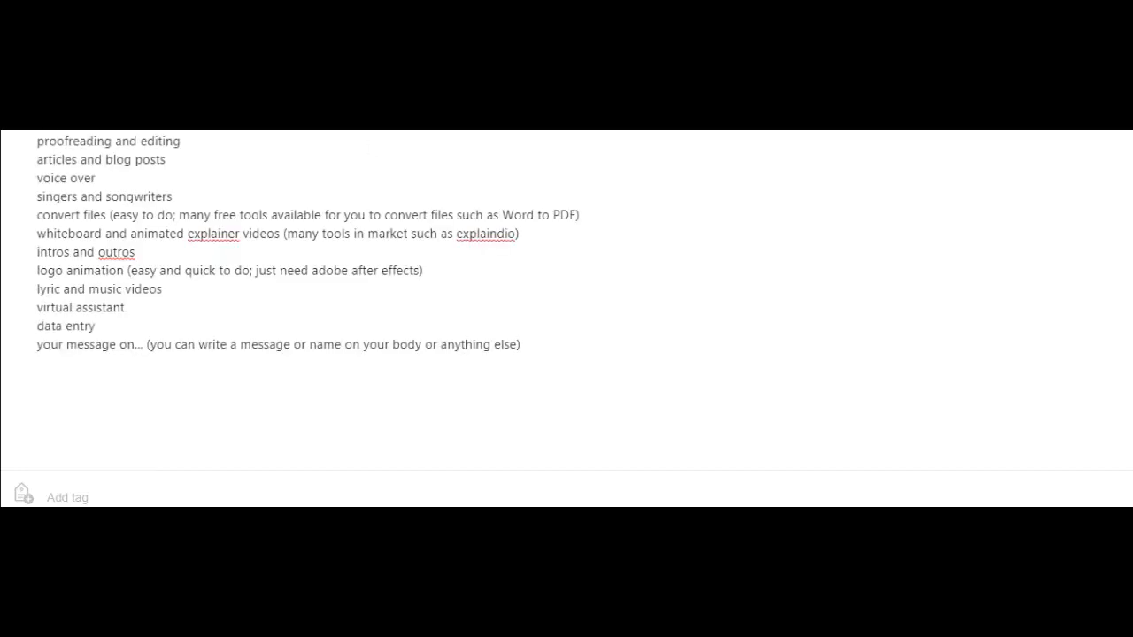